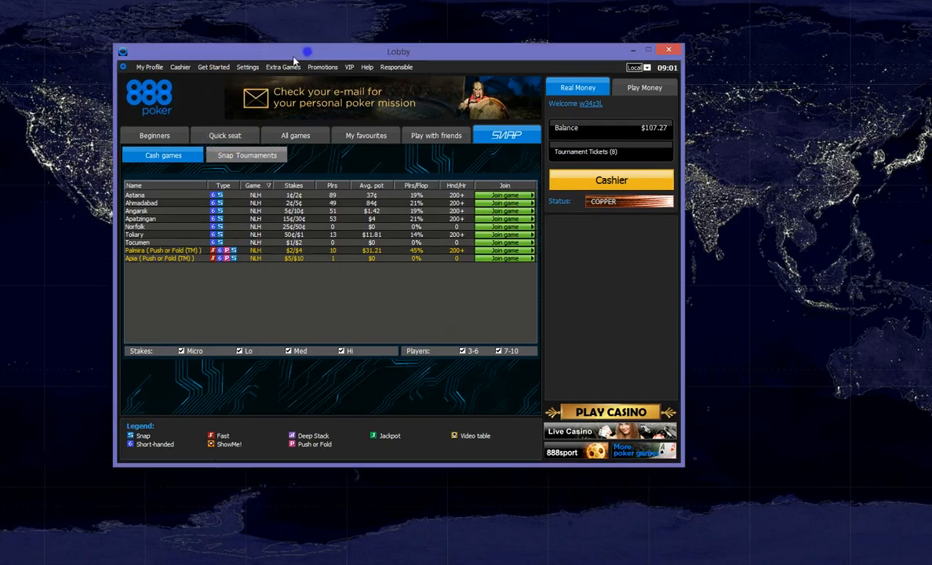
# Show the Game Settings page with the hand-history folder path from the lobby's Settings menu
pyautogui.click(247, 67)
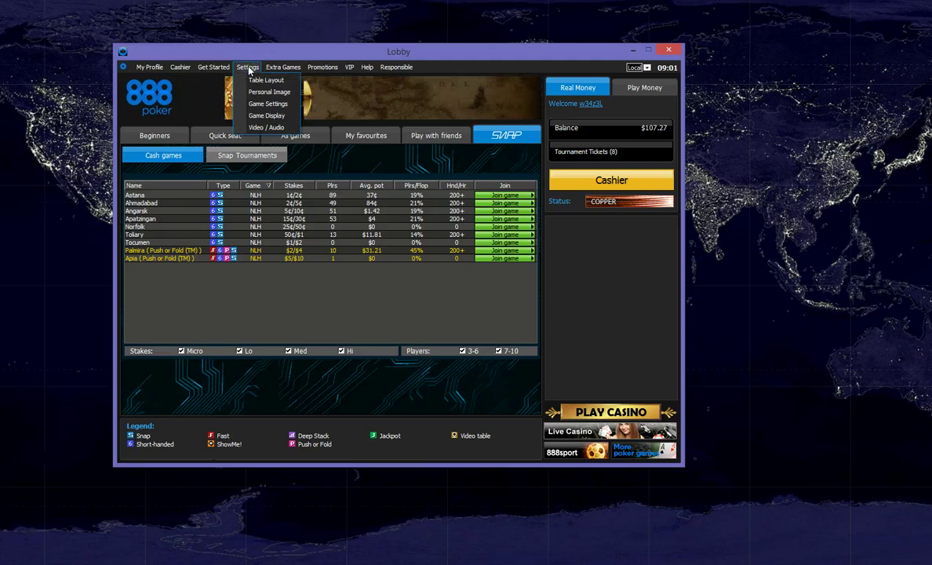
pyautogui.click(268, 103)
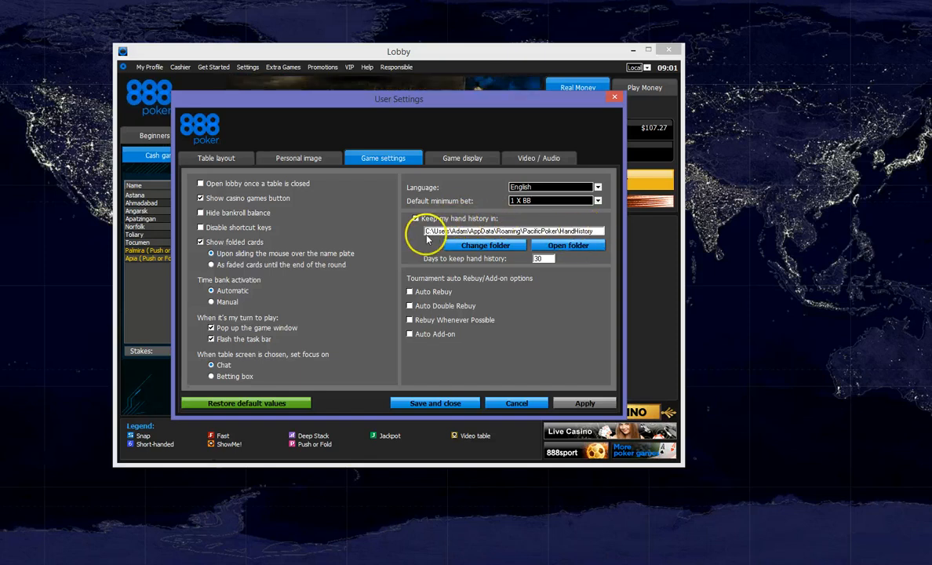
pyautogui.moveTo(599, 248)
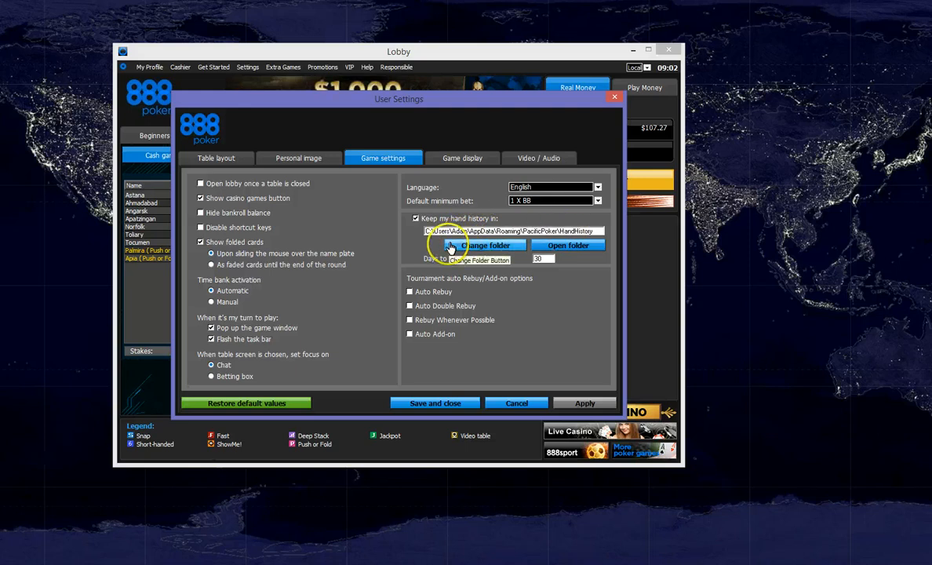
pyautogui.moveTo(482, 334)
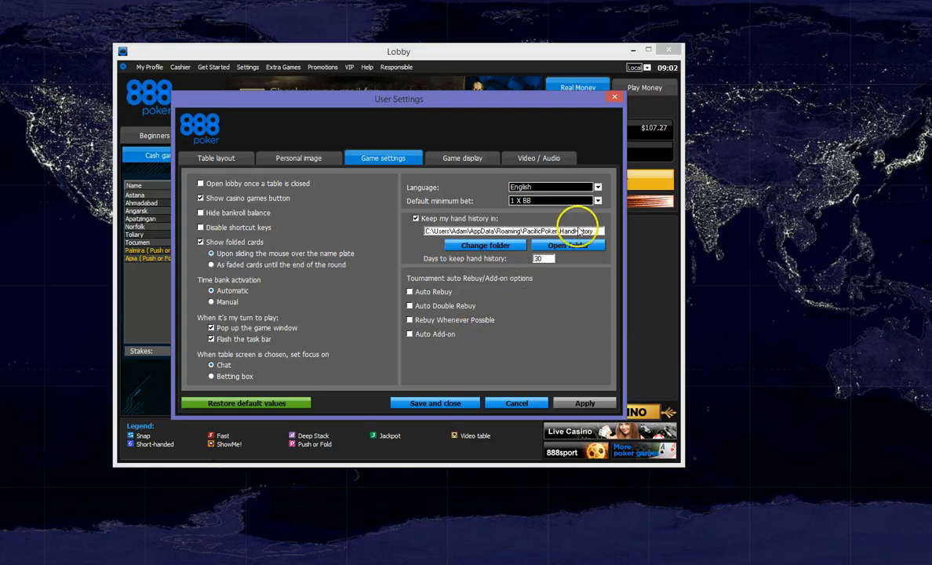
pyautogui.moveTo(457, 365)
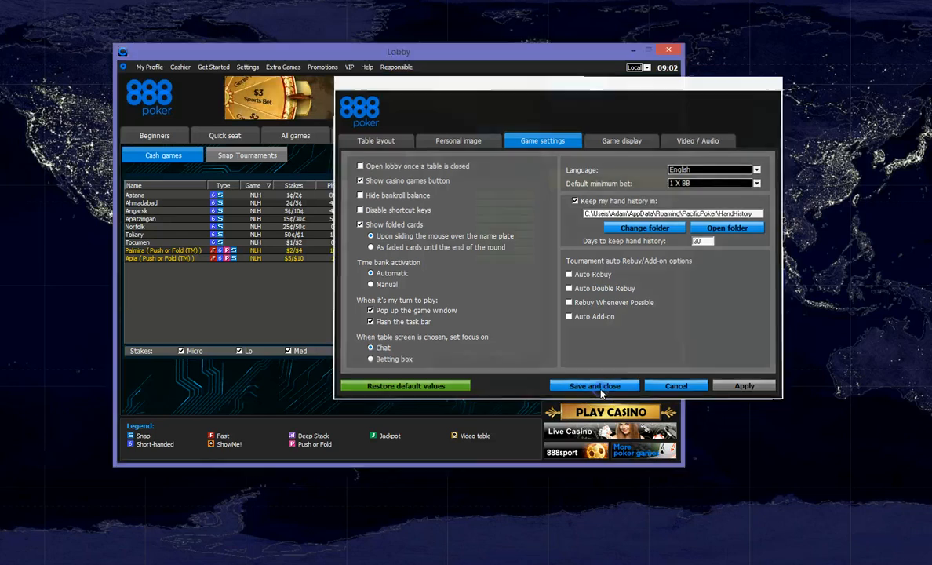
# Save the settings and join the Lawton 2¢/4¢ no-limit Hold'em cash table
pyautogui.click(594, 385)
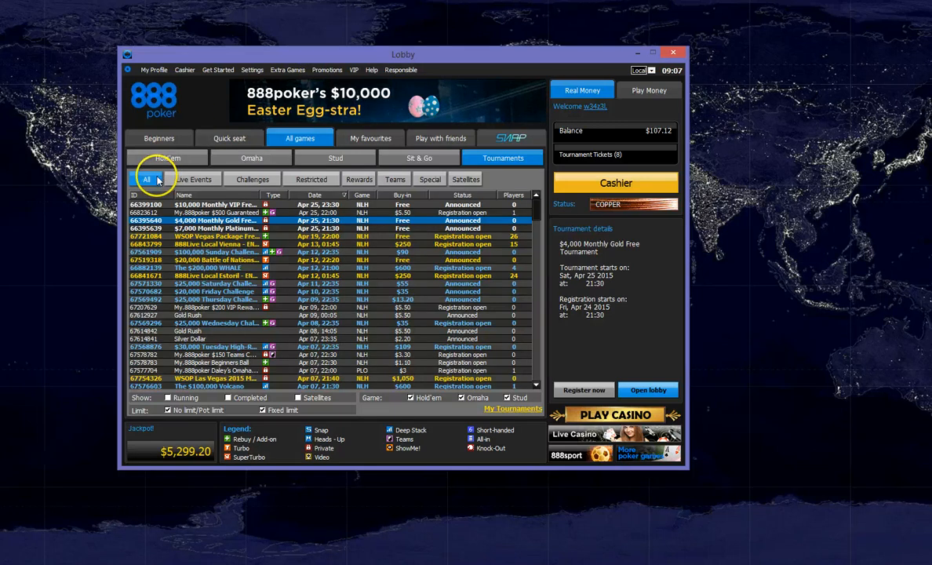
pyautogui.click(167, 157)
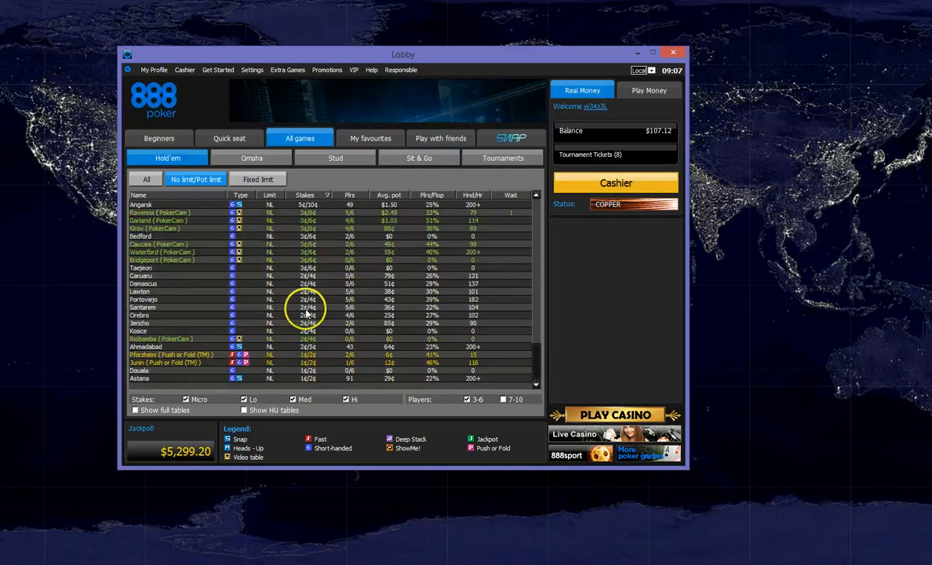
pyautogui.click(314, 291)
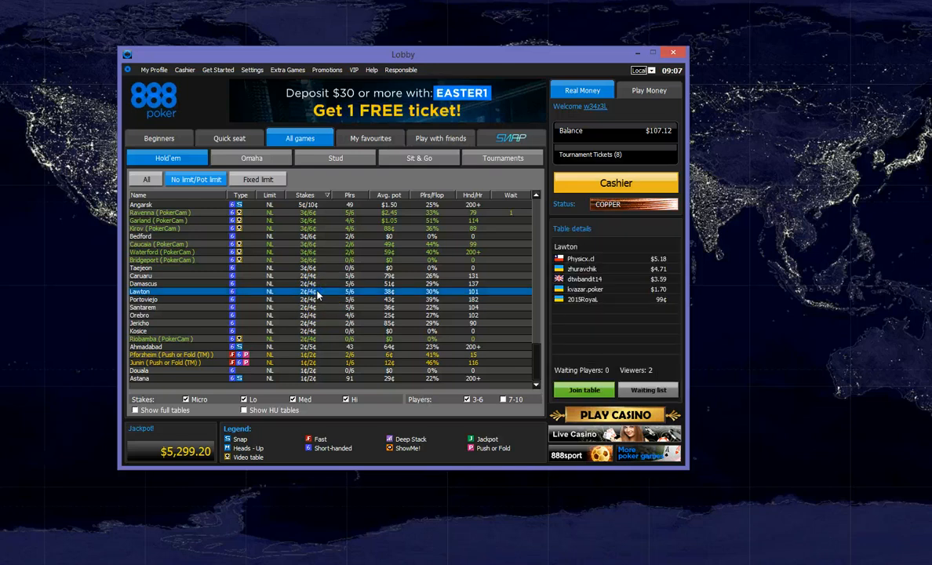
pyautogui.click(584, 390)
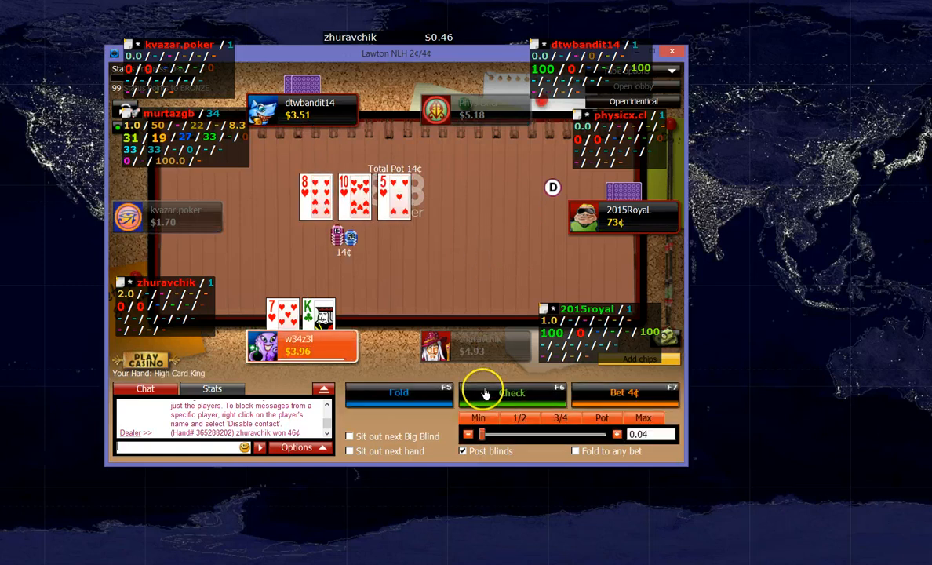
# Check on the all-heart flop holding king-seven at the Lawton table
pyautogui.click(513, 394)
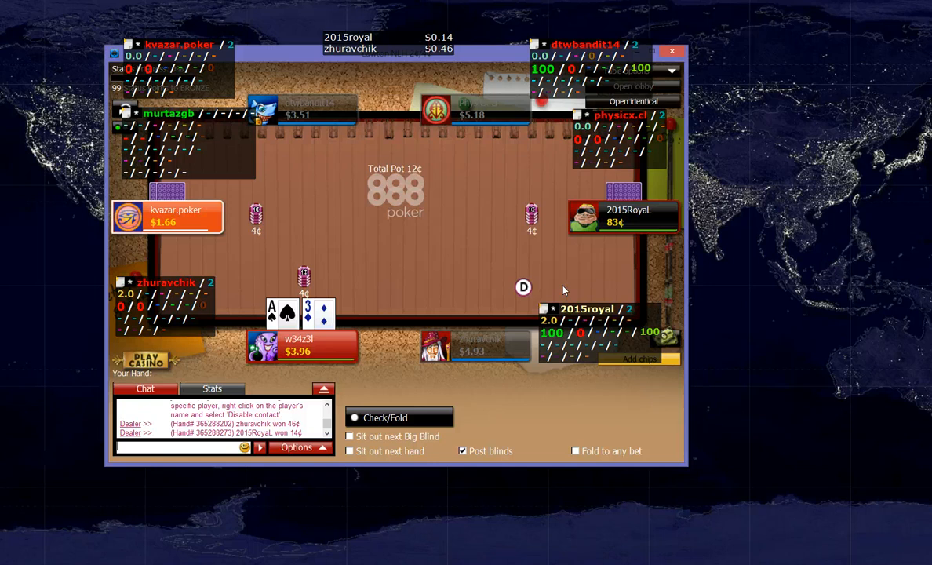
pyautogui.moveTo(550, 291)
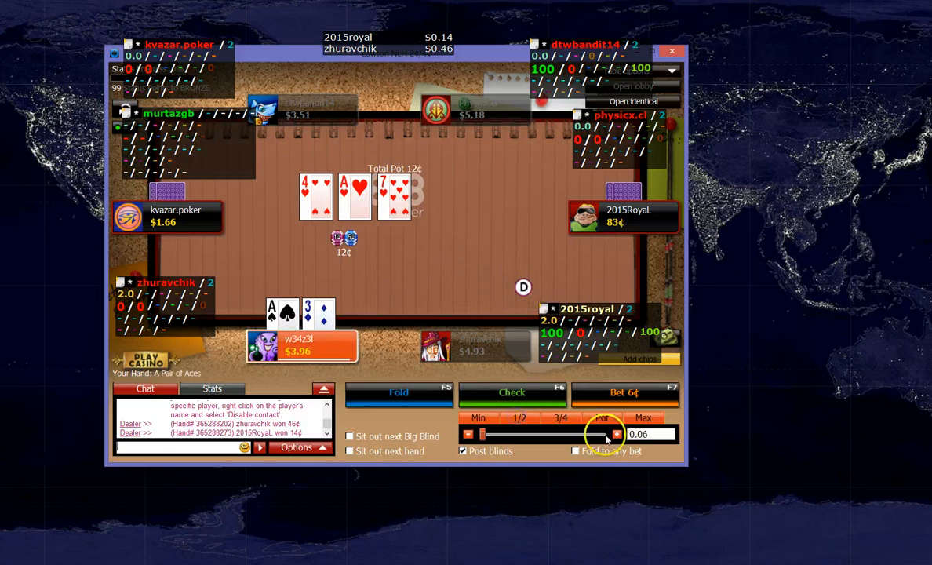
# Bet 8¢ with the pair of aces, then mark the seat to sit out next hand
pyautogui.rightClick(650, 434)
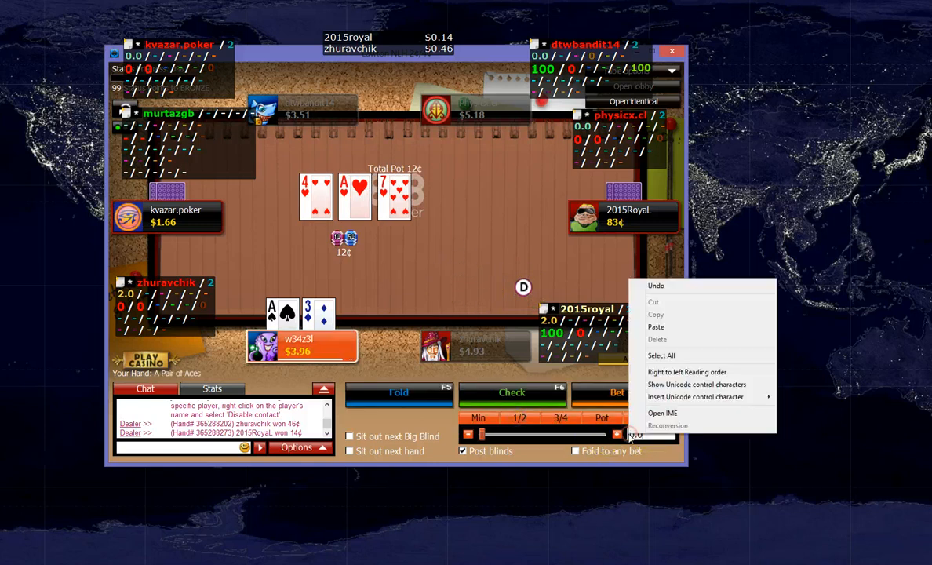
pyautogui.click(649, 435)
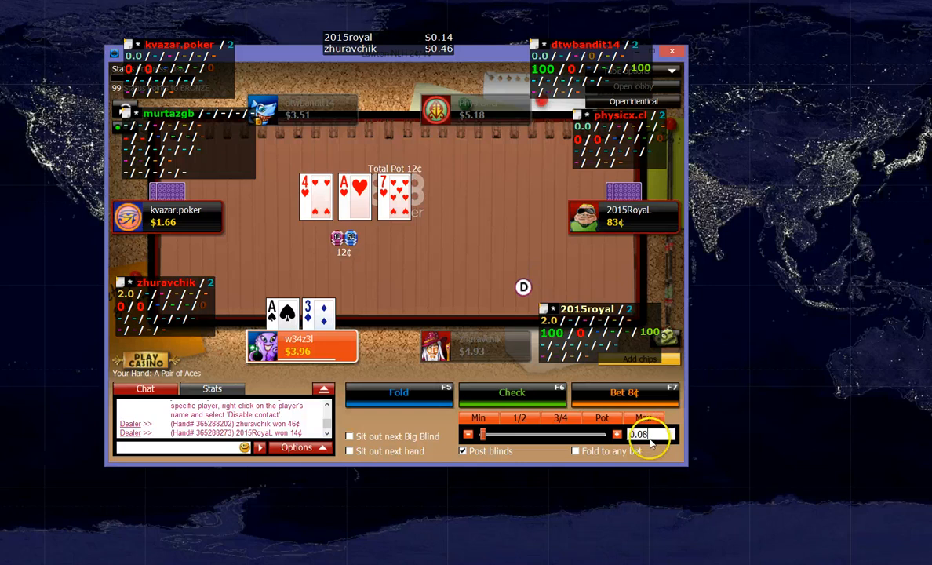
pyautogui.click(625, 393)
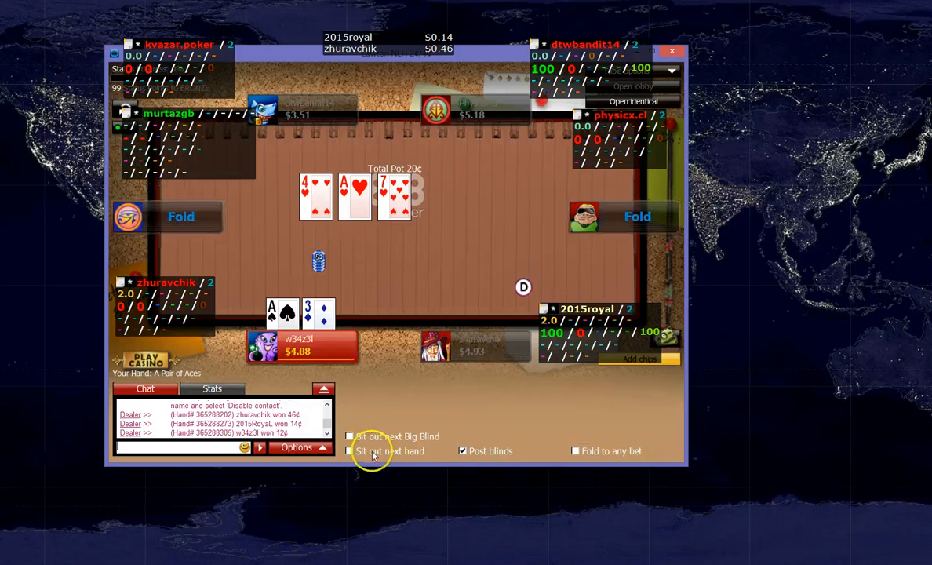
pyautogui.click(352, 451)
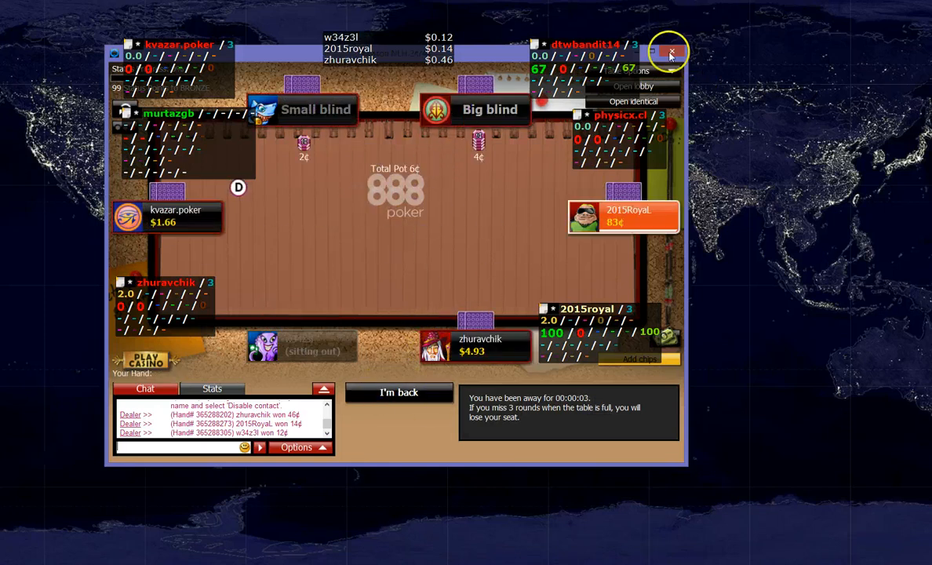
# Leave the Lawton table and open the saved hand-history folder from Game Settings
pyautogui.click(671, 52)
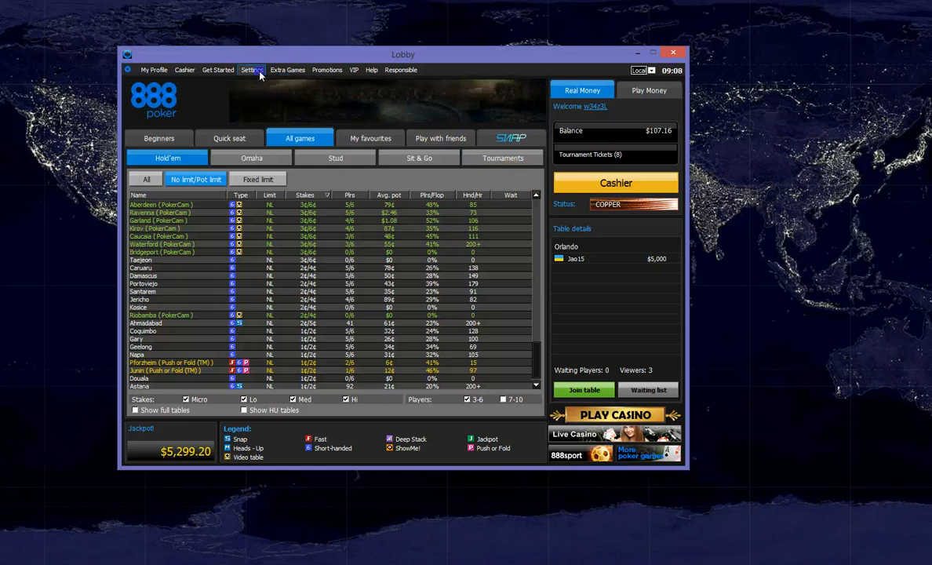
pyautogui.click(252, 70)
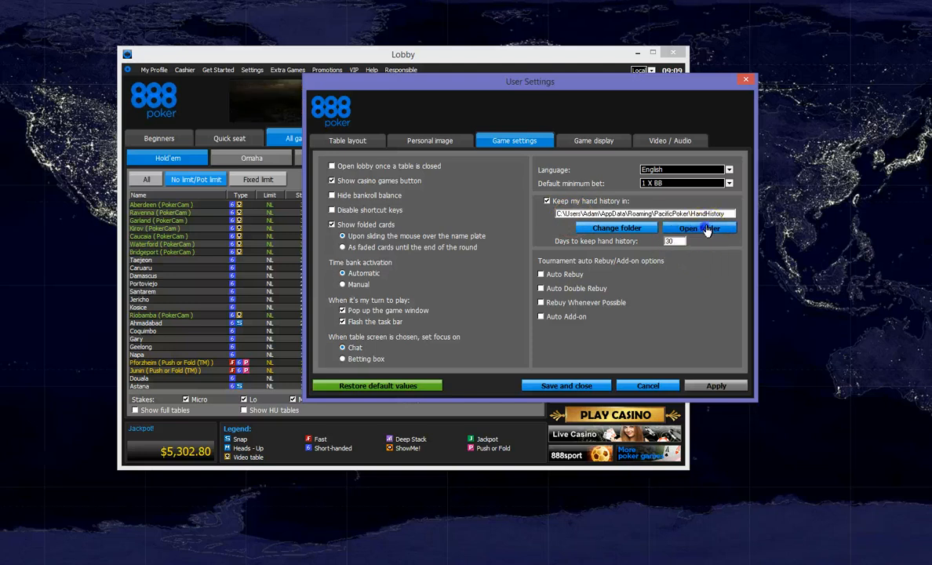
pyautogui.click(701, 228)
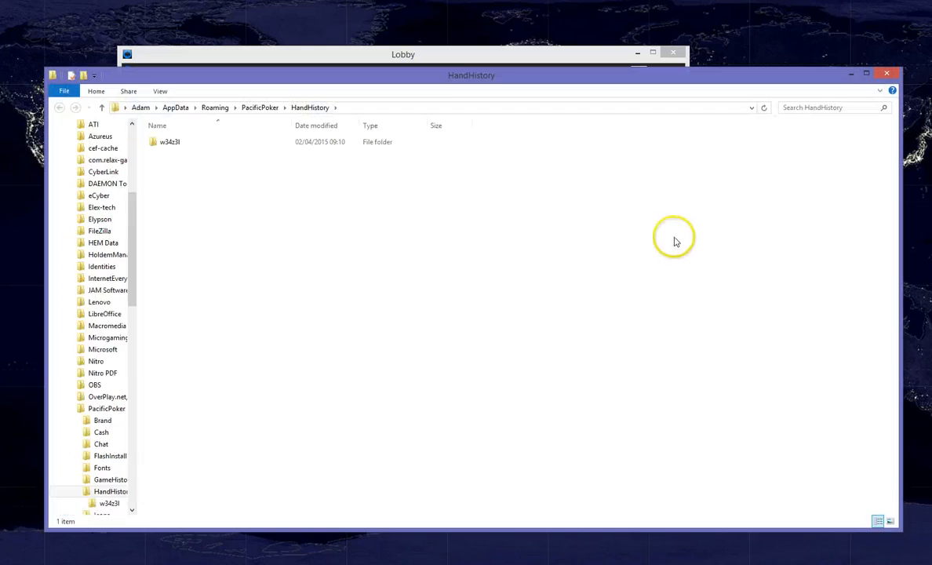
# Enter the player's PacificPoker HandHistory subfolder and select the Lawton .txt file
pyautogui.click(166, 143)
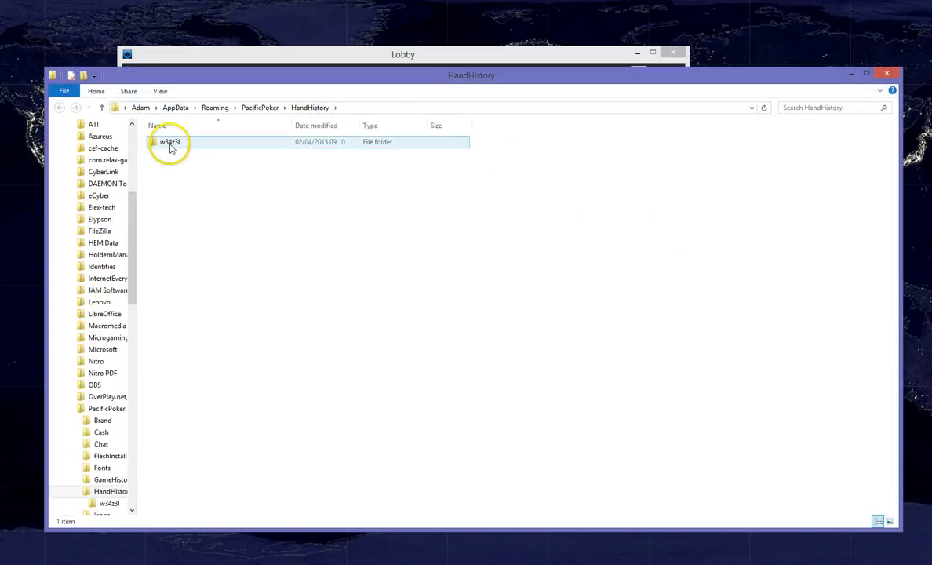
pyautogui.doubleClick(167, 143)
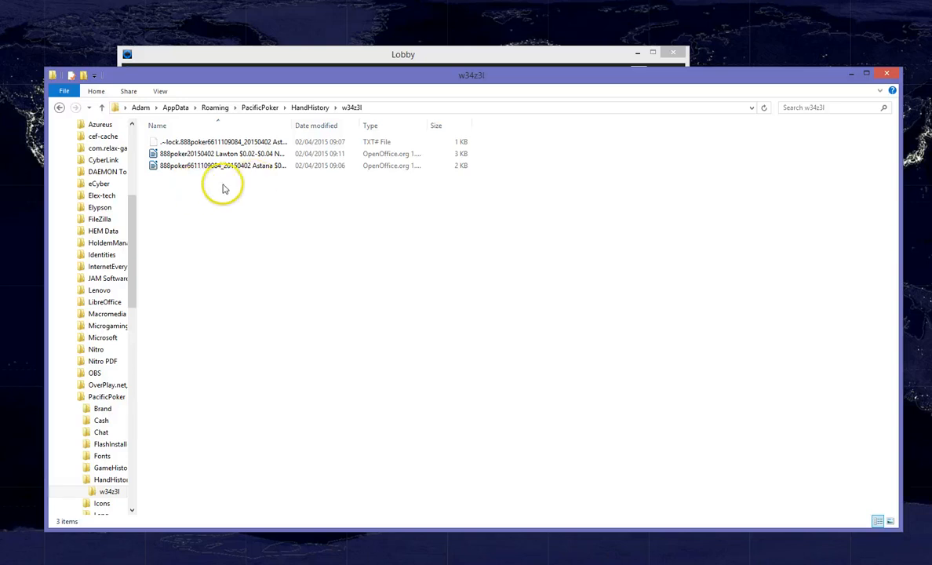
pyautogui.click(228, 153)
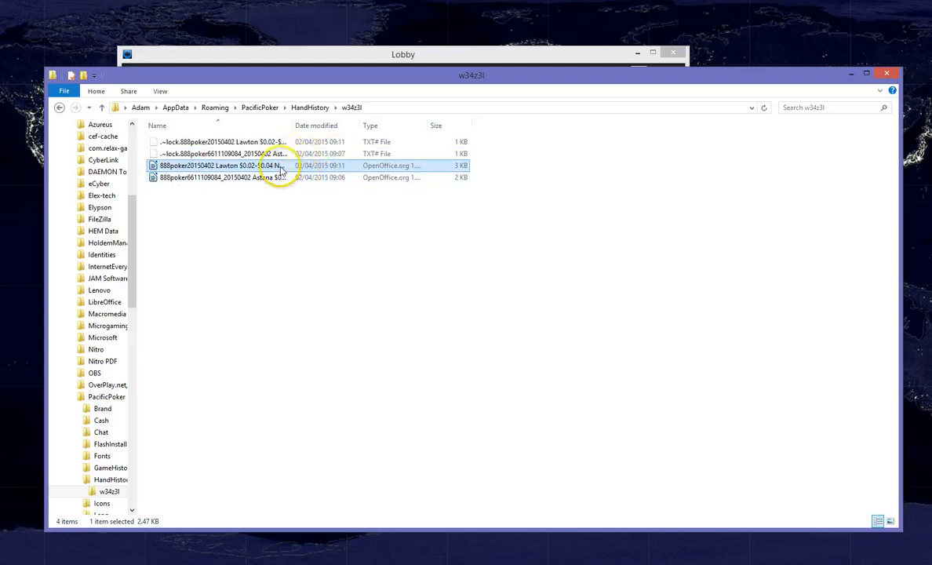
pyautogui.moveTo(243, 166)
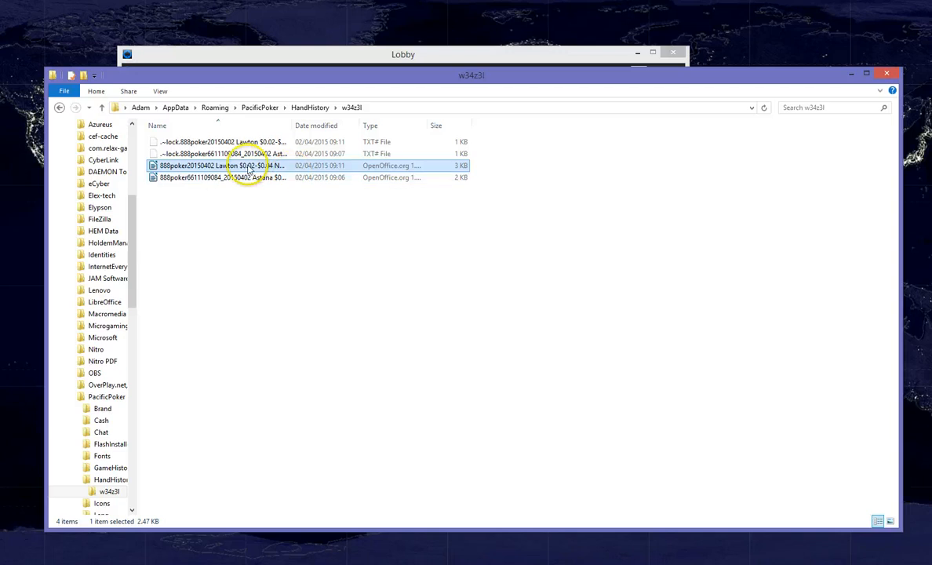
pyautogui.moveTo(325, 166)
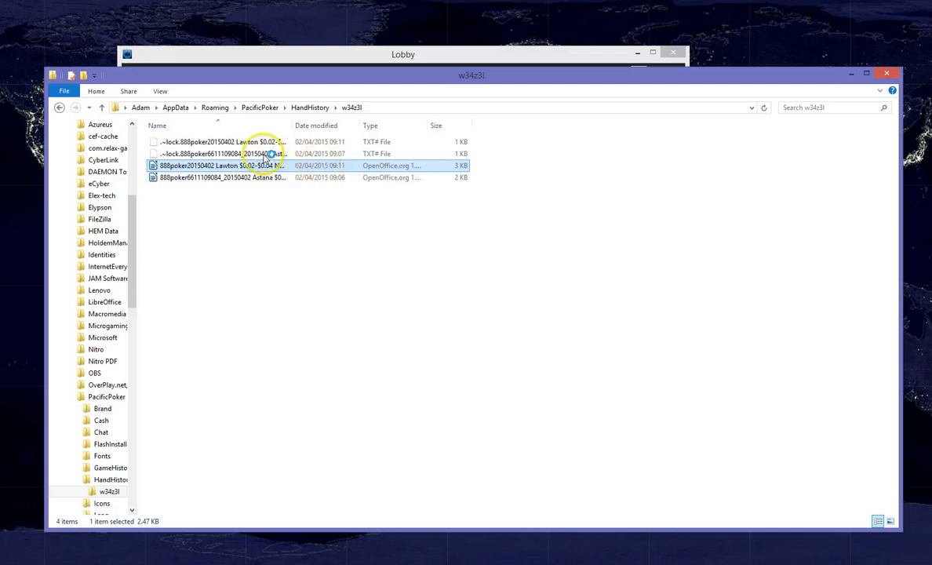
# Open the Lawton file in Writer and copy the second hand, game 365288273
pyautogui.doubleClick(223, 165)
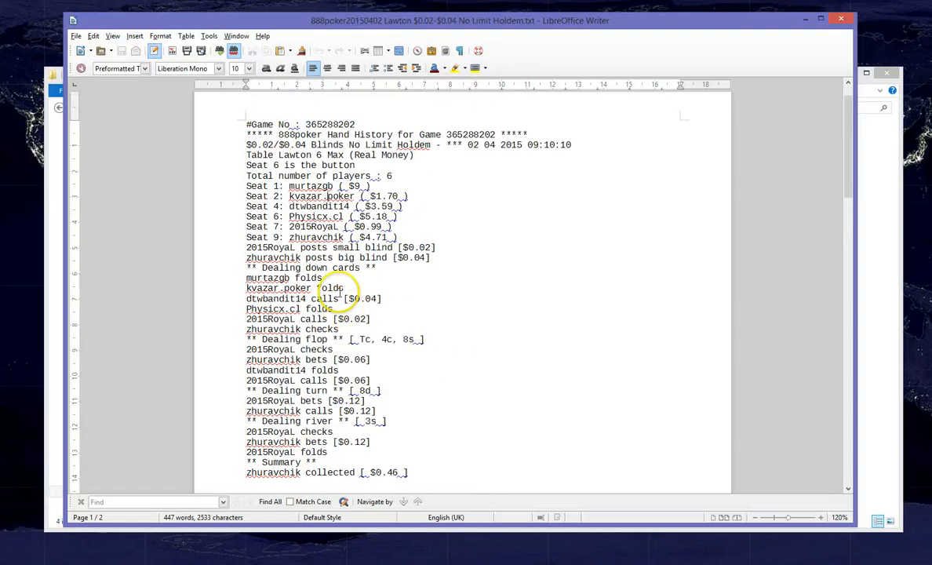
pyautogui.scroll(-3)
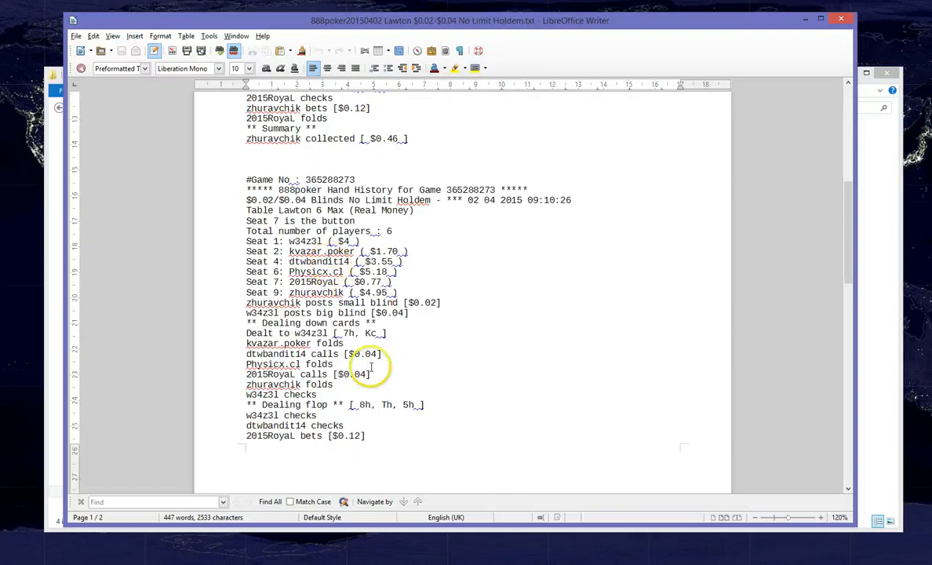
pyautogui.moveTo(328, 332); pyautogui.dragTo(386, 333)
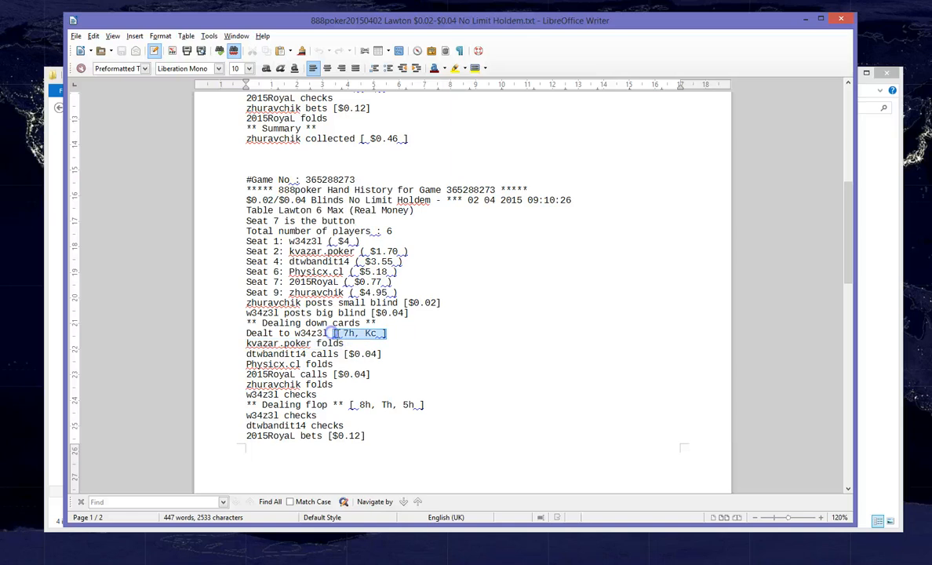
pyautogui.scroll(-3)
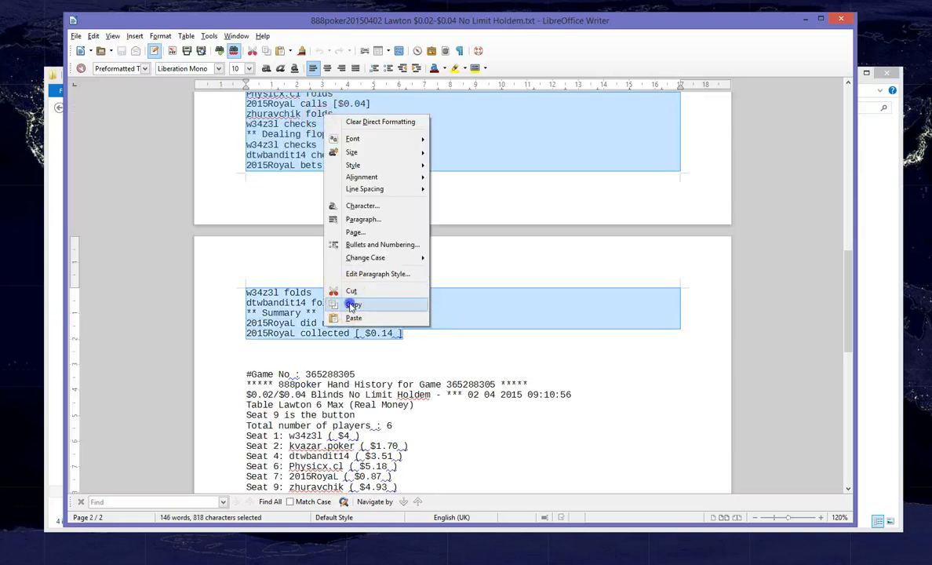
pyautogui.click(354, 304)
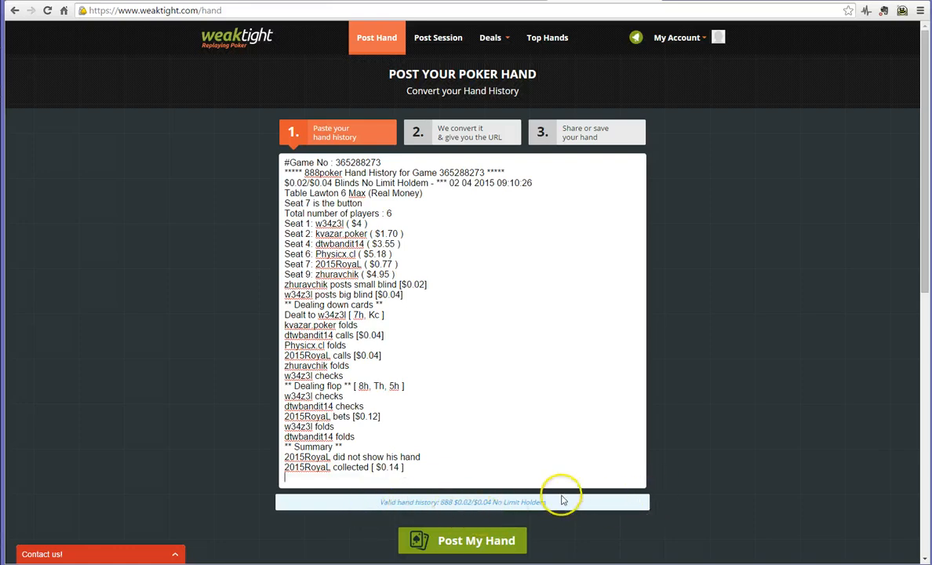
# Submit the pasted hand 365288273 with Post My Hand to get its converted replay page
pyautogui.click(461, 540)
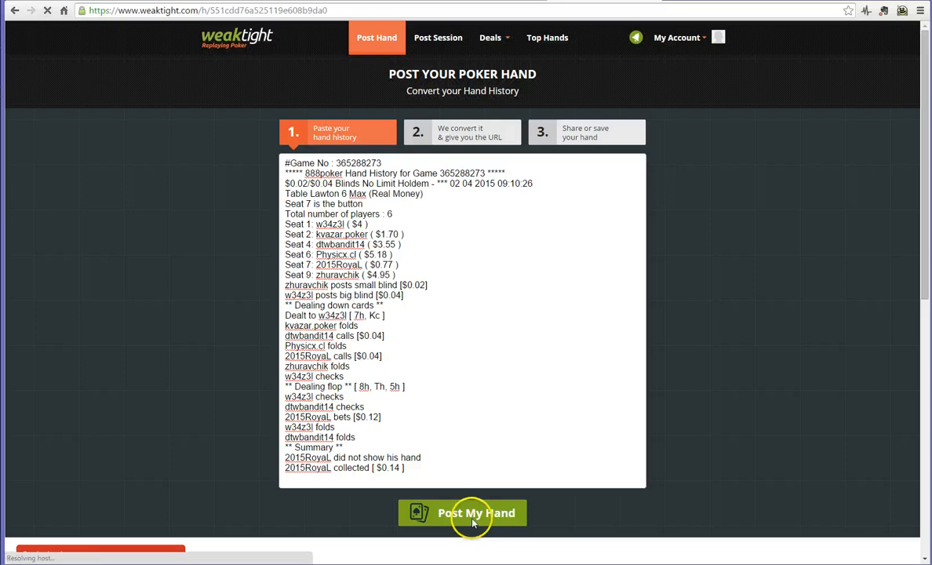
pyautogui.click(462, 514)
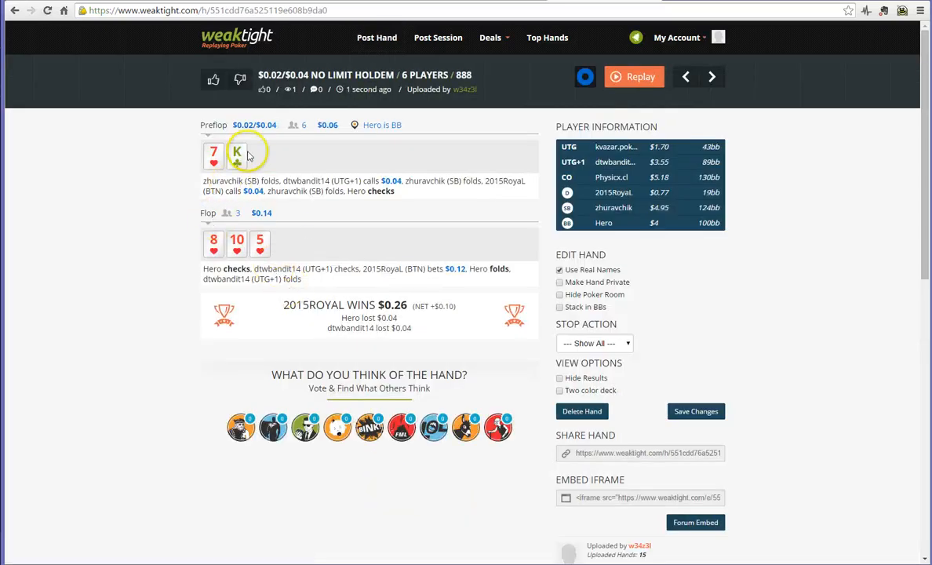
pyautogui.moveTo(249, 341)
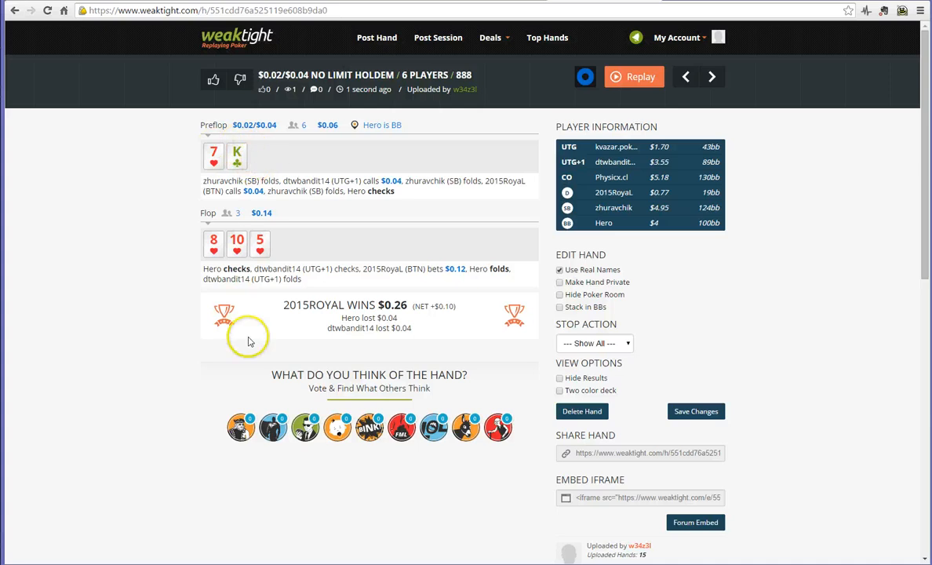
pyautogui.moveTo(600, 273)
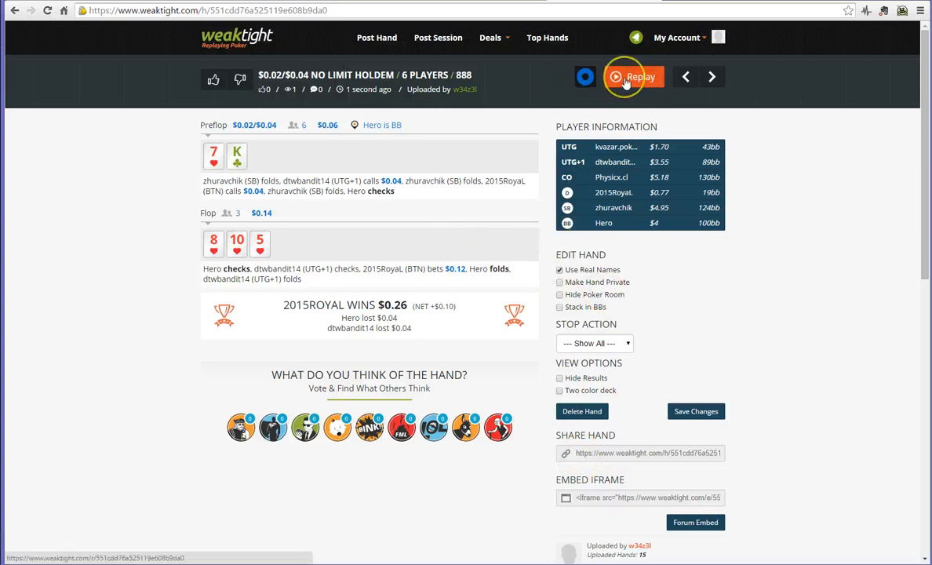
pyautogui.click(631, 77)
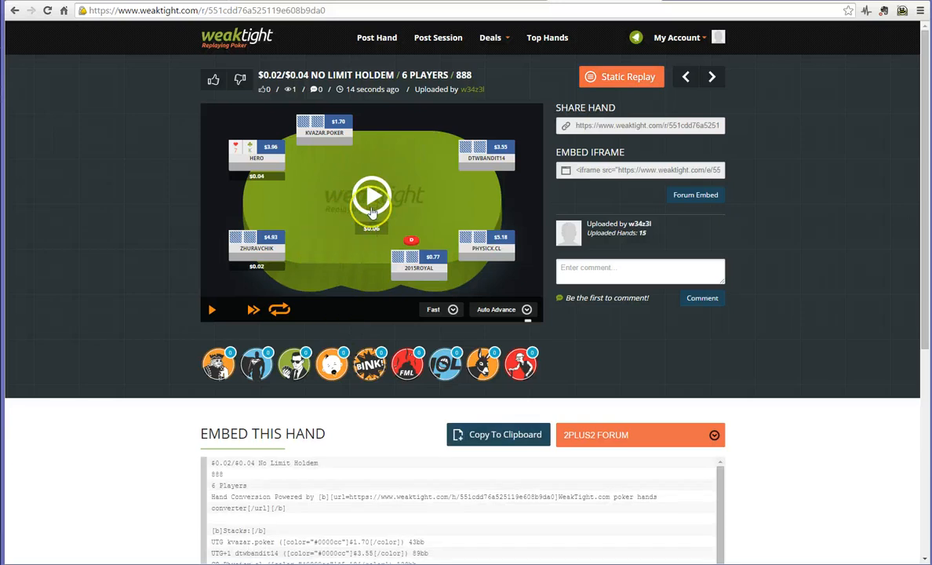
pyautogui.click(373, 195)
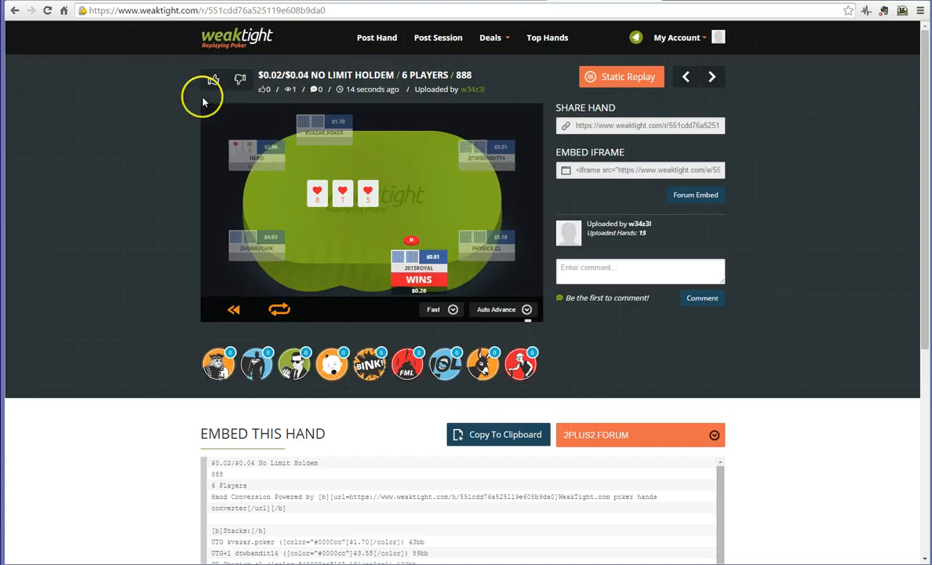
pyautogui.click(376, 37)
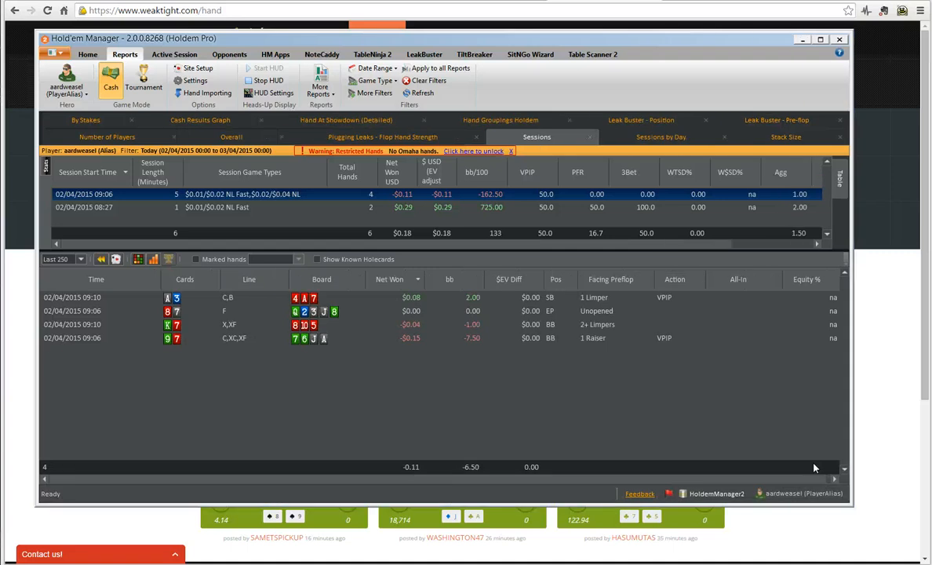
pyautogui.moveTo(121, 299)
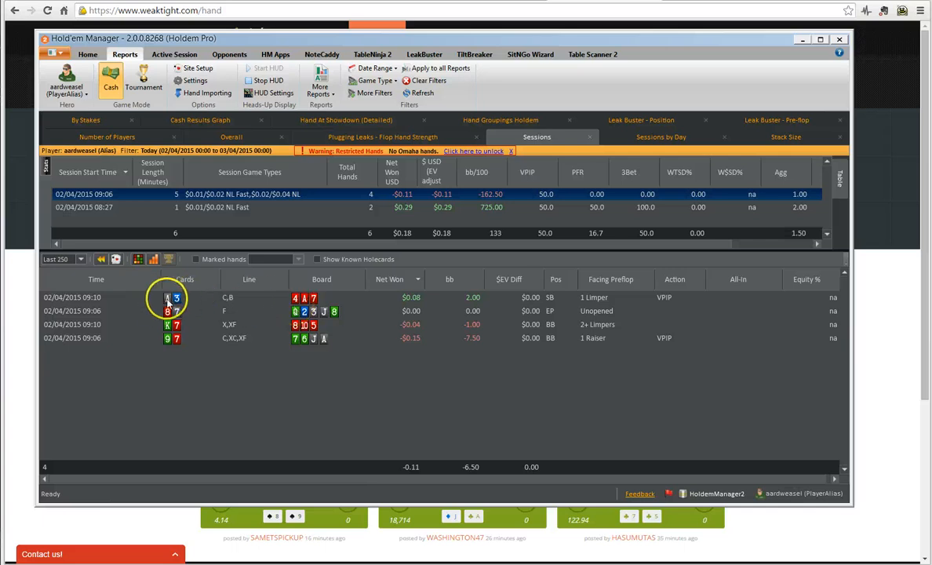
# Copy the 09:10 A3 hand from the Sessions report and minimise Holdem Manager
pyautogui.click(172, 297)
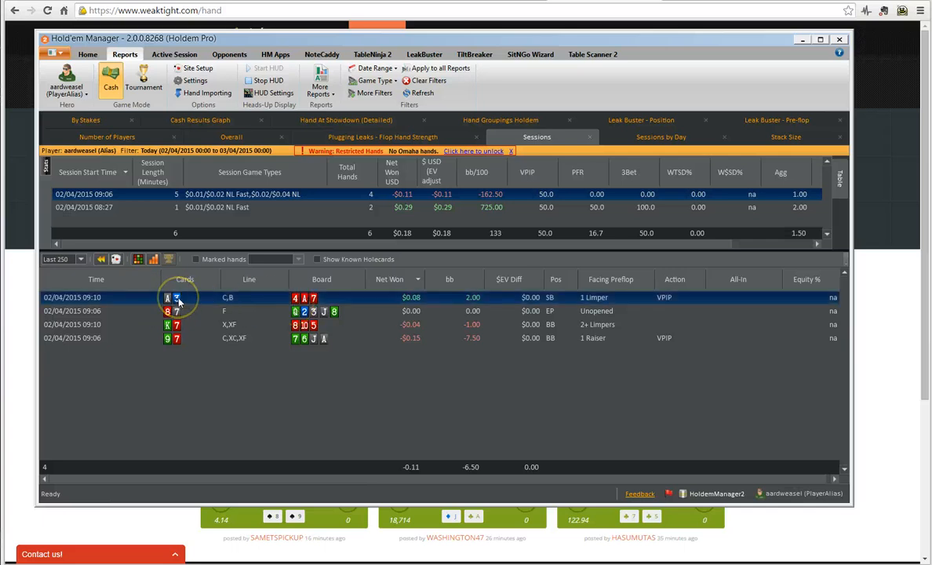
pyautogui.rightClick(179, 299)
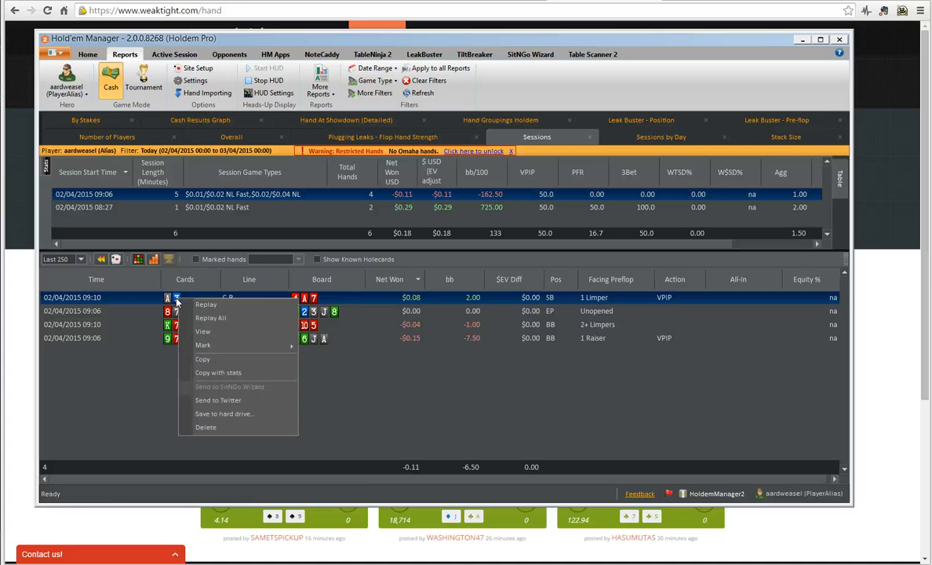
pyautogui.moveTo(203, 359)
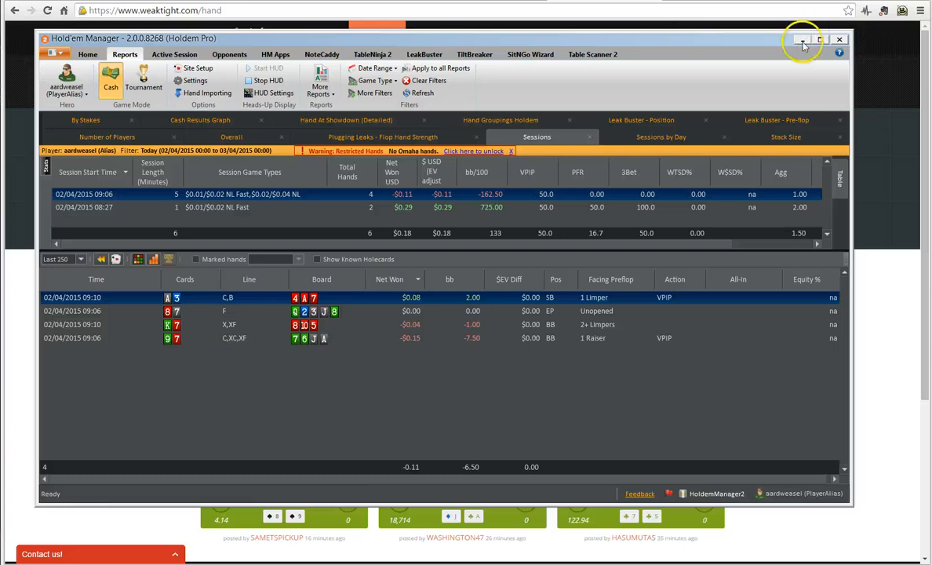
pyautogui.click(794, 41)
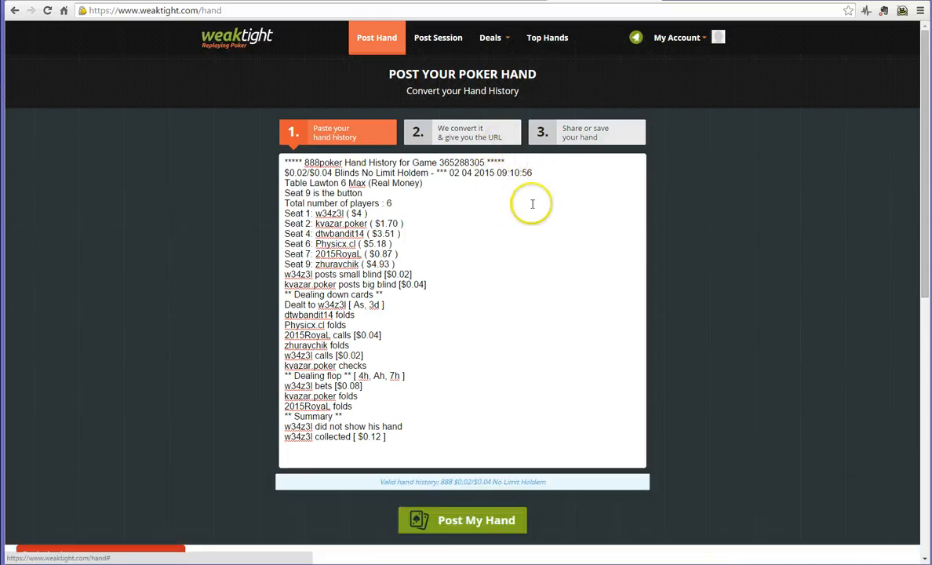
# Post the pasted hand 365288305 and load its converted page showing Hero winning $0.20
pyautogui.click(463, 520)
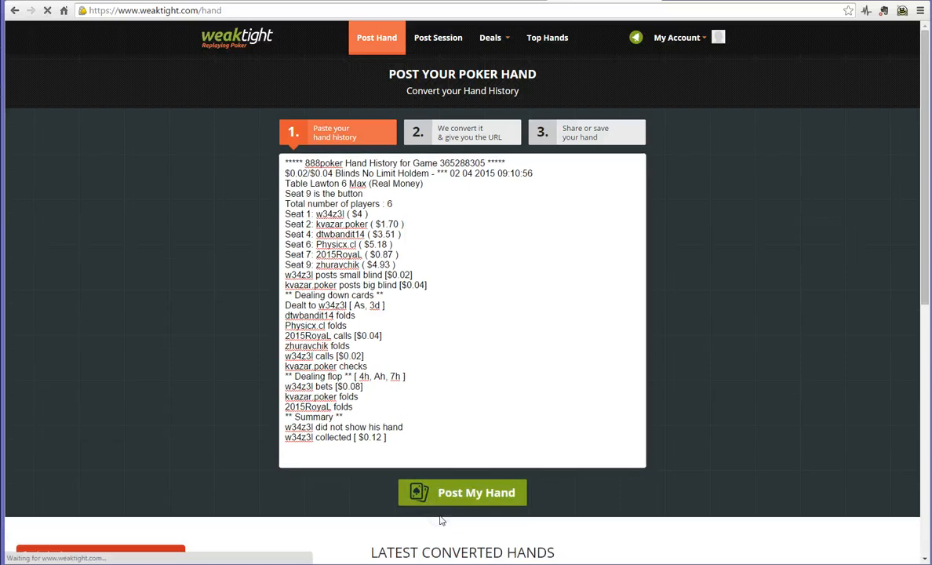
pyautogui.click(462, 492)
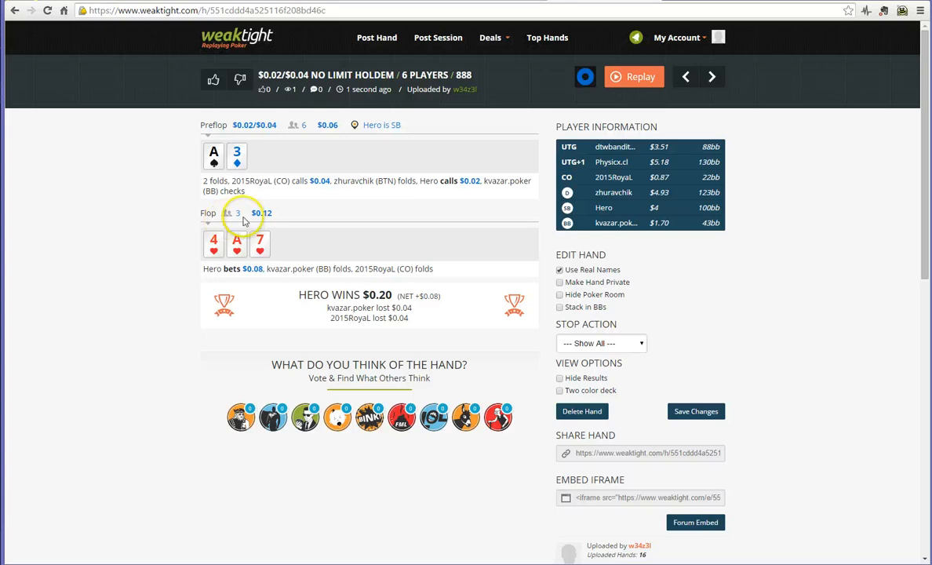
pyautogui.moveTo(201, 214)
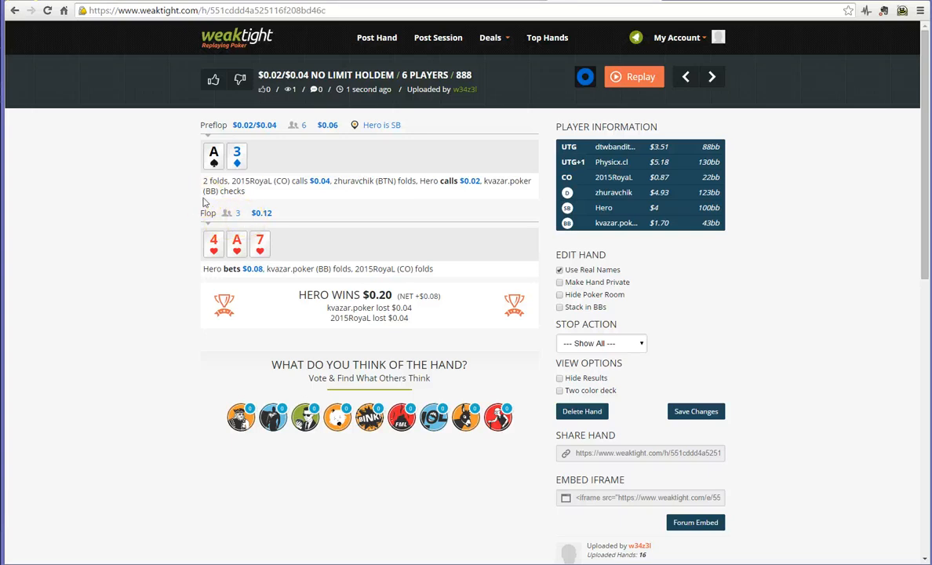